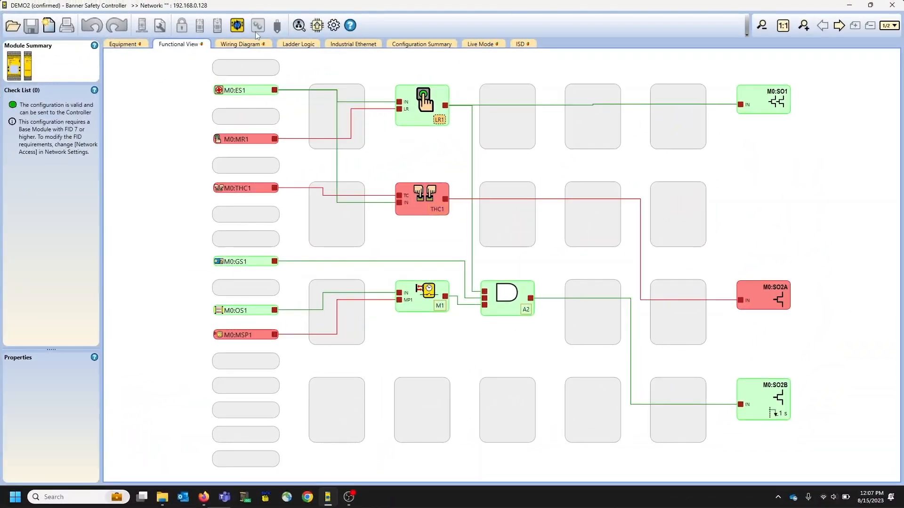
Show the DEMO2 configuration's wiring diagram mapping devices to XS26-2de terminals.
{"action": "left_click", "coordinate": [240, 44]}
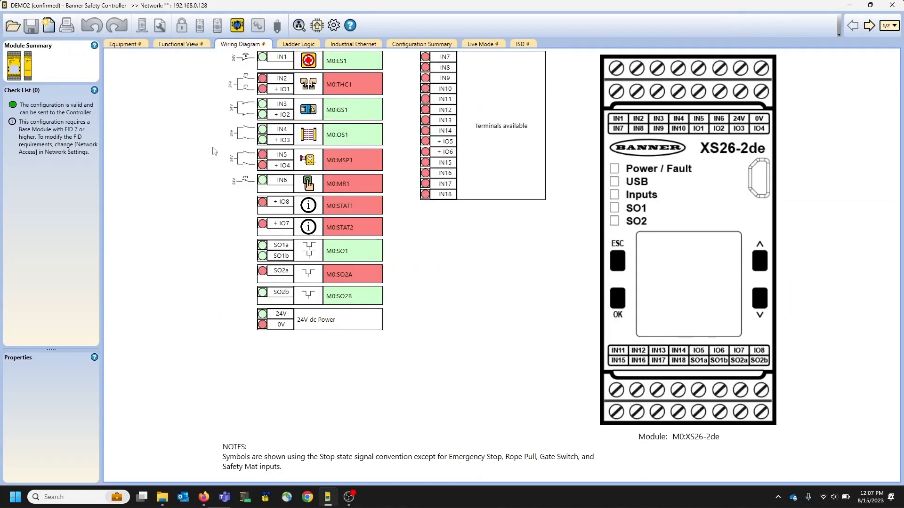
{"action": "mouse_move", "coordinate": [226, 128]}
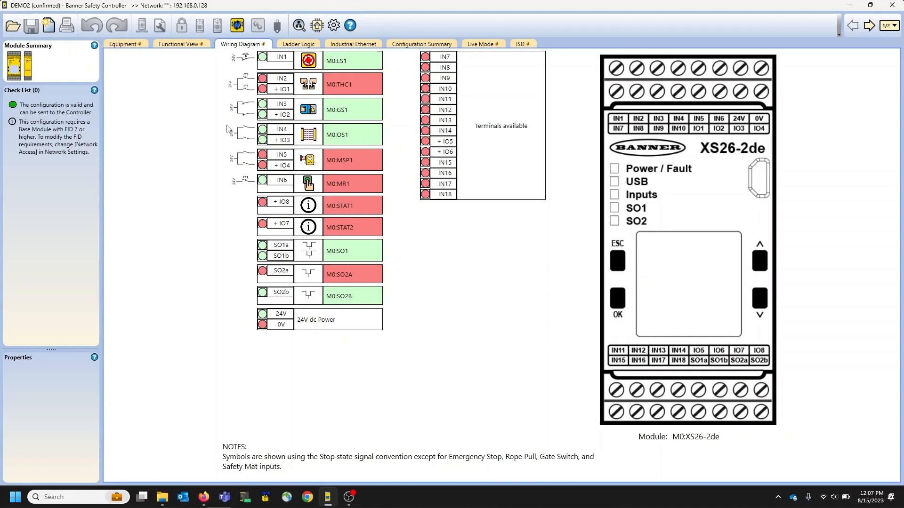
{"action": "mouse_move", "coordinate": [333, 25]}
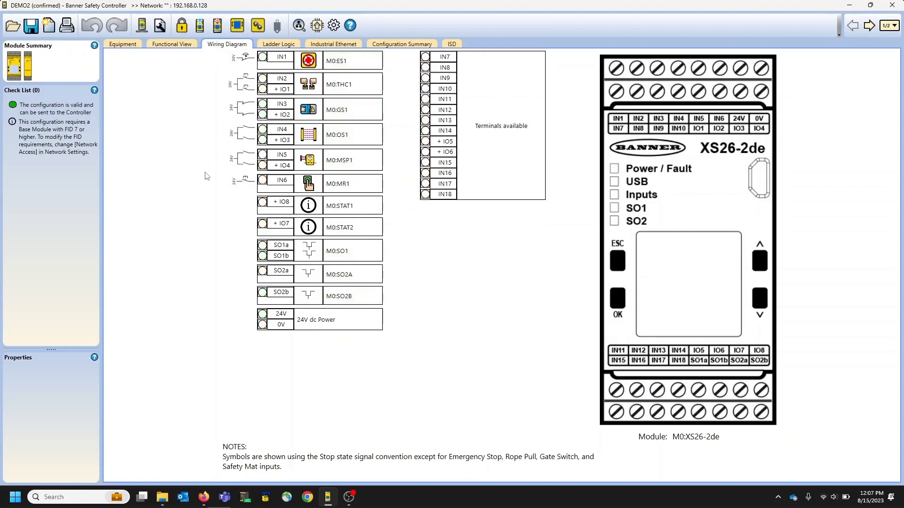
{"action": "mouse_move", "coordinate": [212, 153]}
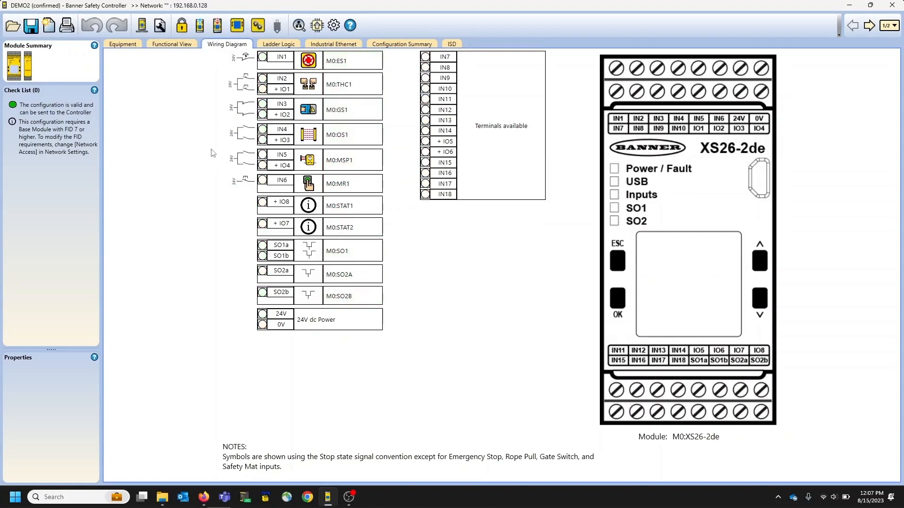
{"action": "mouse_move", "coordinate": [190, 128]}
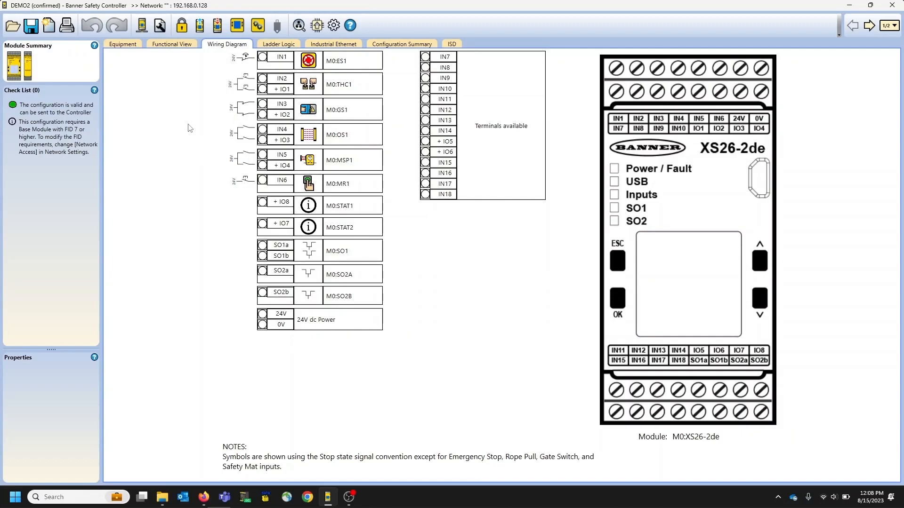
{"action": "mouse_move", "coordinate": [141, 25]}
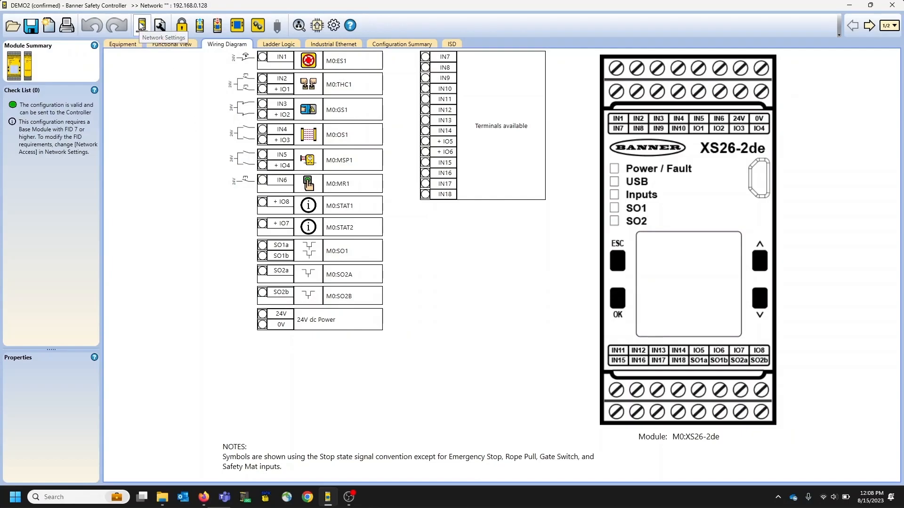
{"action": "left_click", "coordinate": [140, 25]}
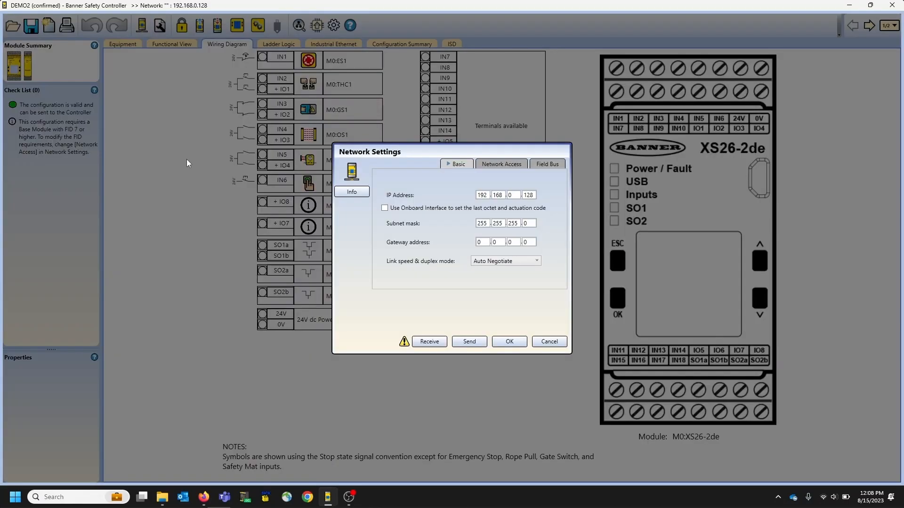
{"action": "left_click", "coordinate": [500, 164]}
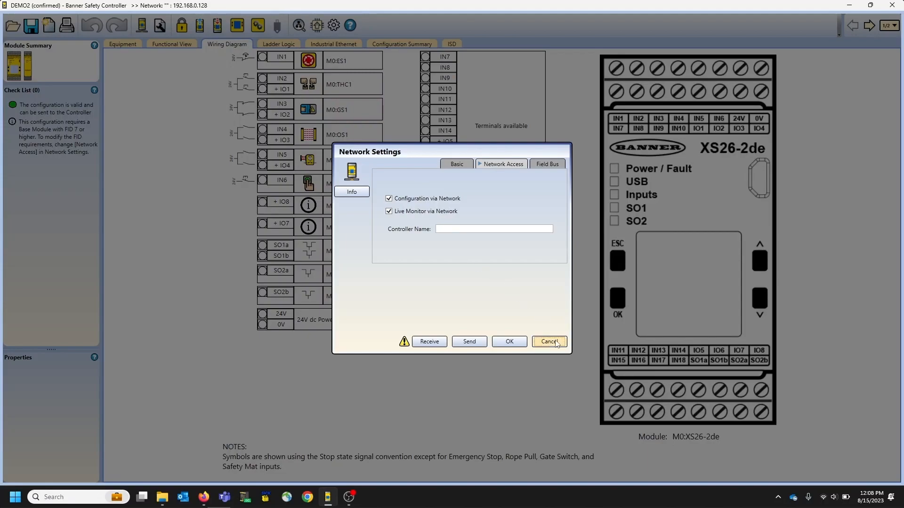
{"action": "left_click", "coordinate": [548, 340]}
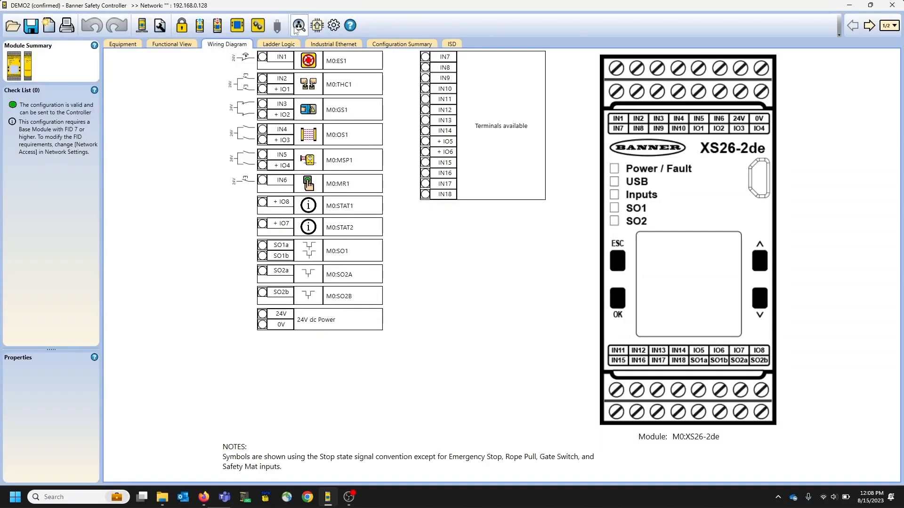
{"action": "mouse_move", "coordinate": [299, 25]}
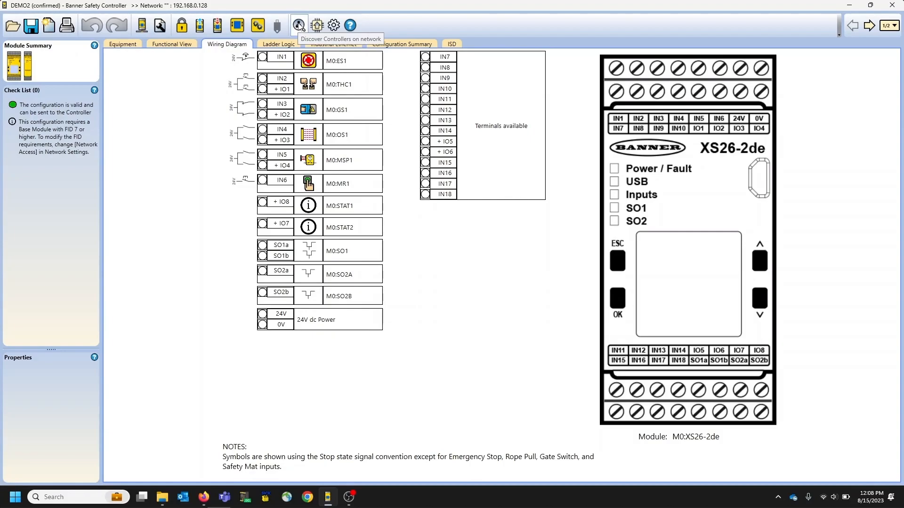
{"action": "left_click", "coordinate": [298, 25]}
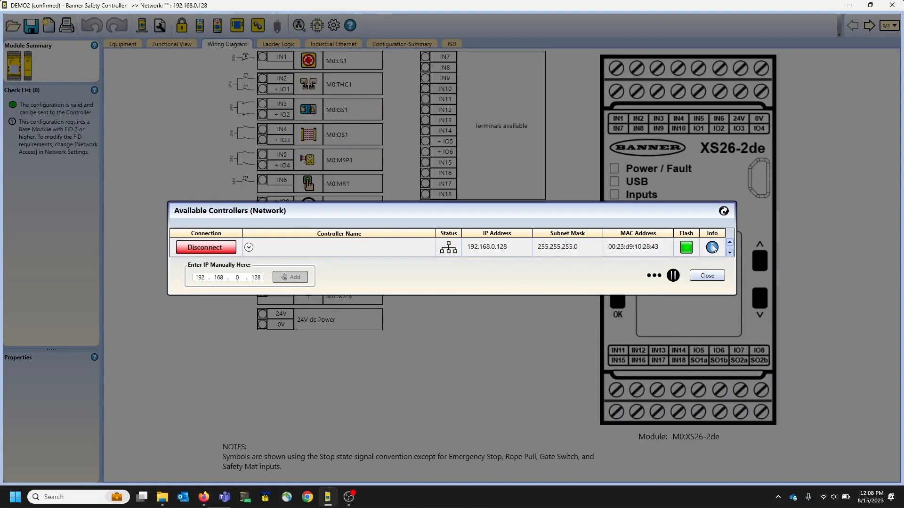
{"action": "left_click", "coordinate": [712, 246]}
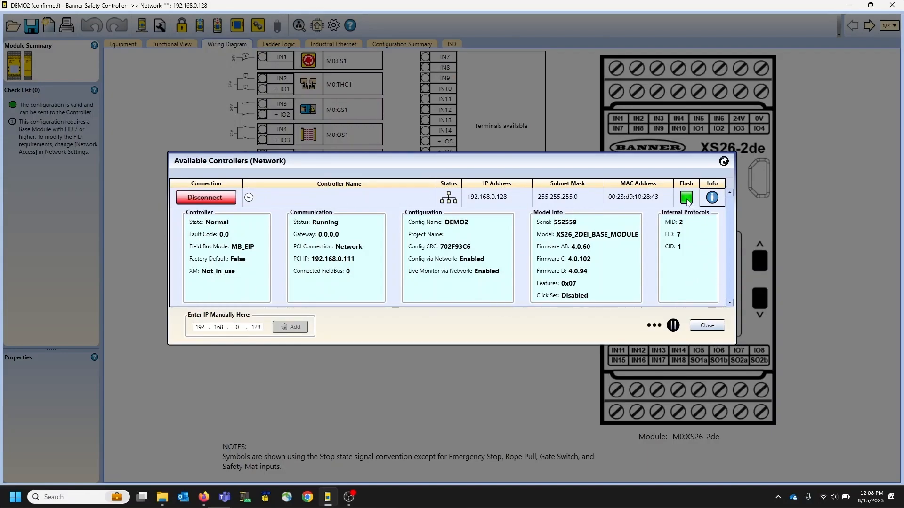
{"action": "mouse_move", "coordinate": [685, 198]}
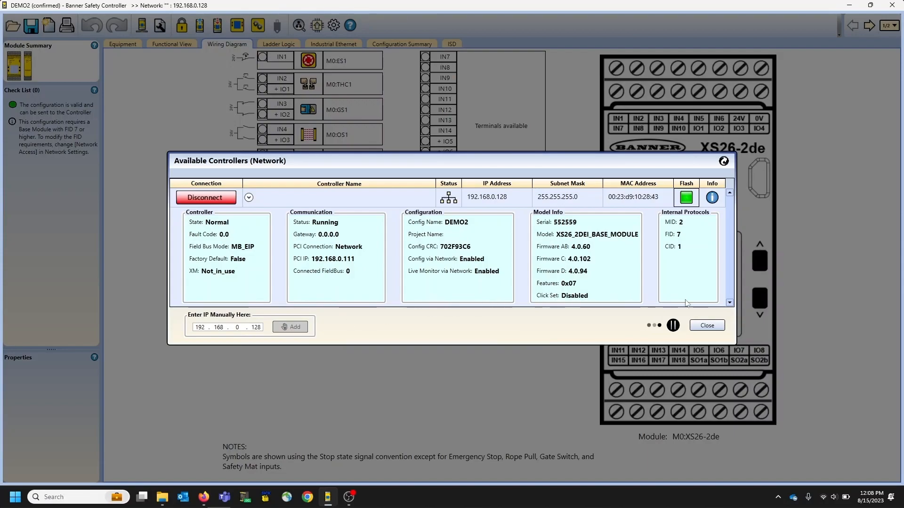
{"action": "left_click", "coordinate": [706, 325]}
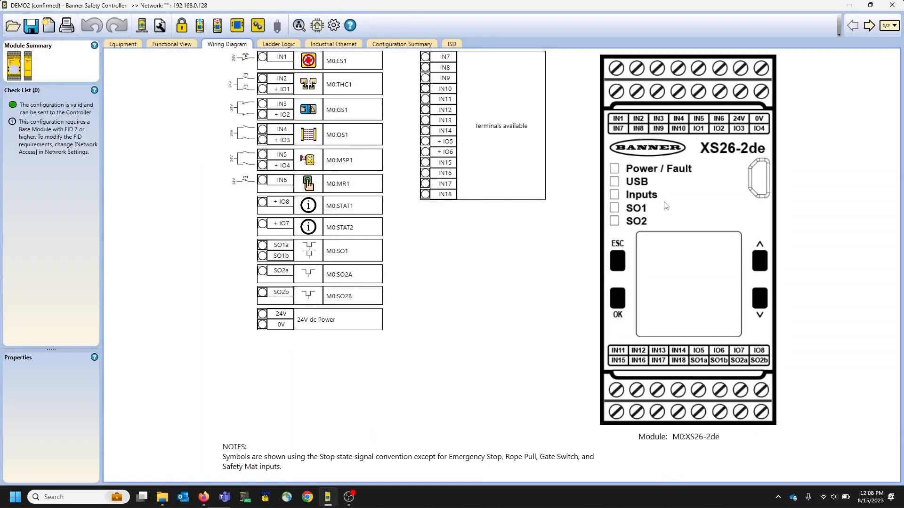